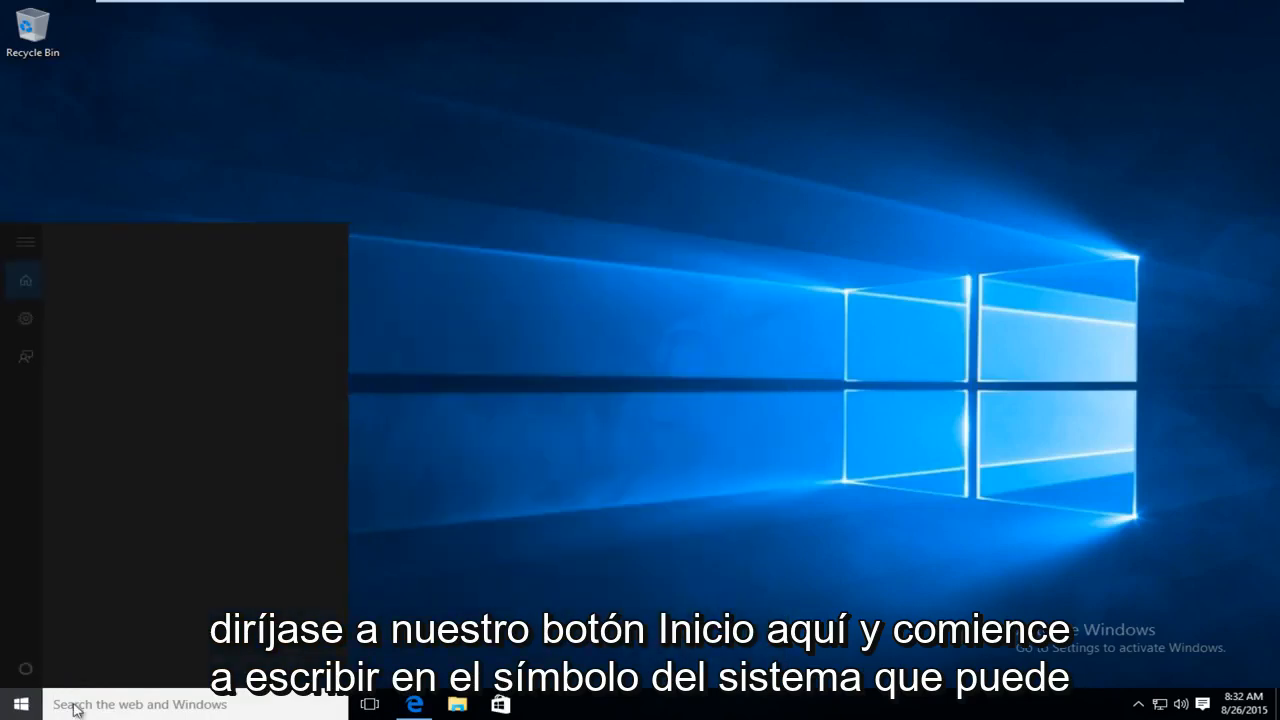
- Search 'comm' in Start and launch Command Prompt with Run as administrator
type("comman")
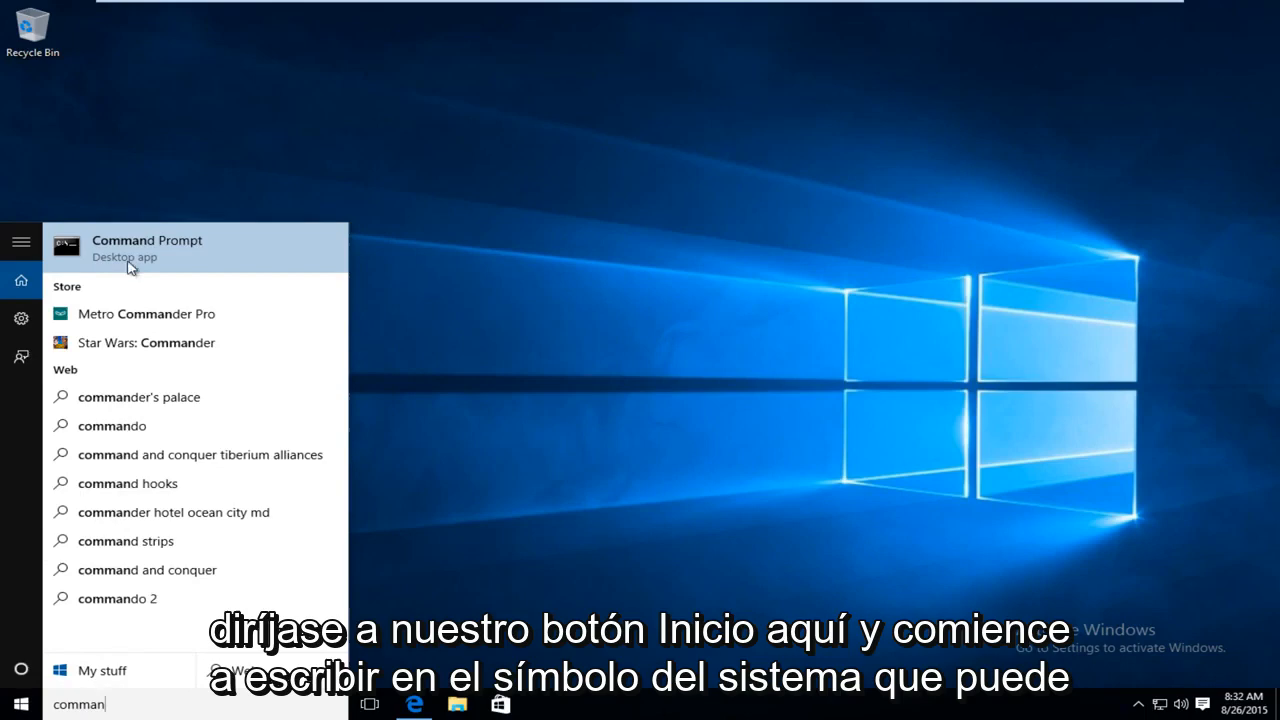
right_click(140, 248)
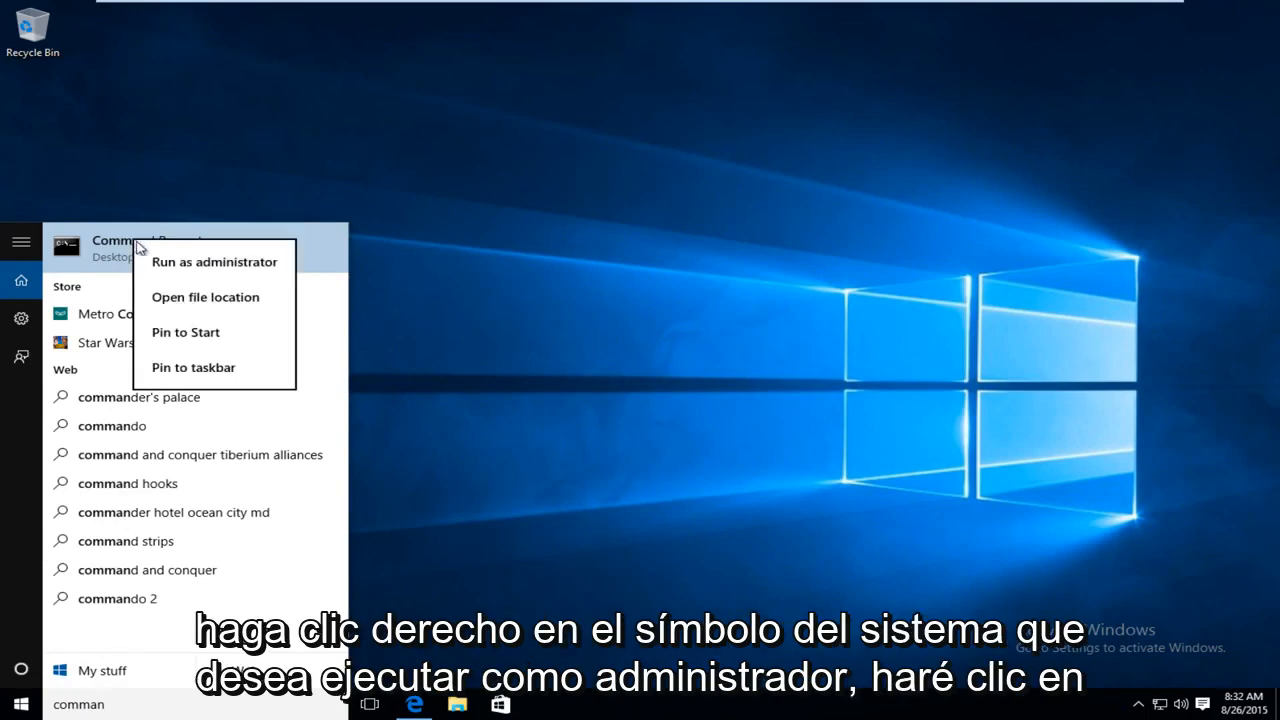
left_click(170, 264)
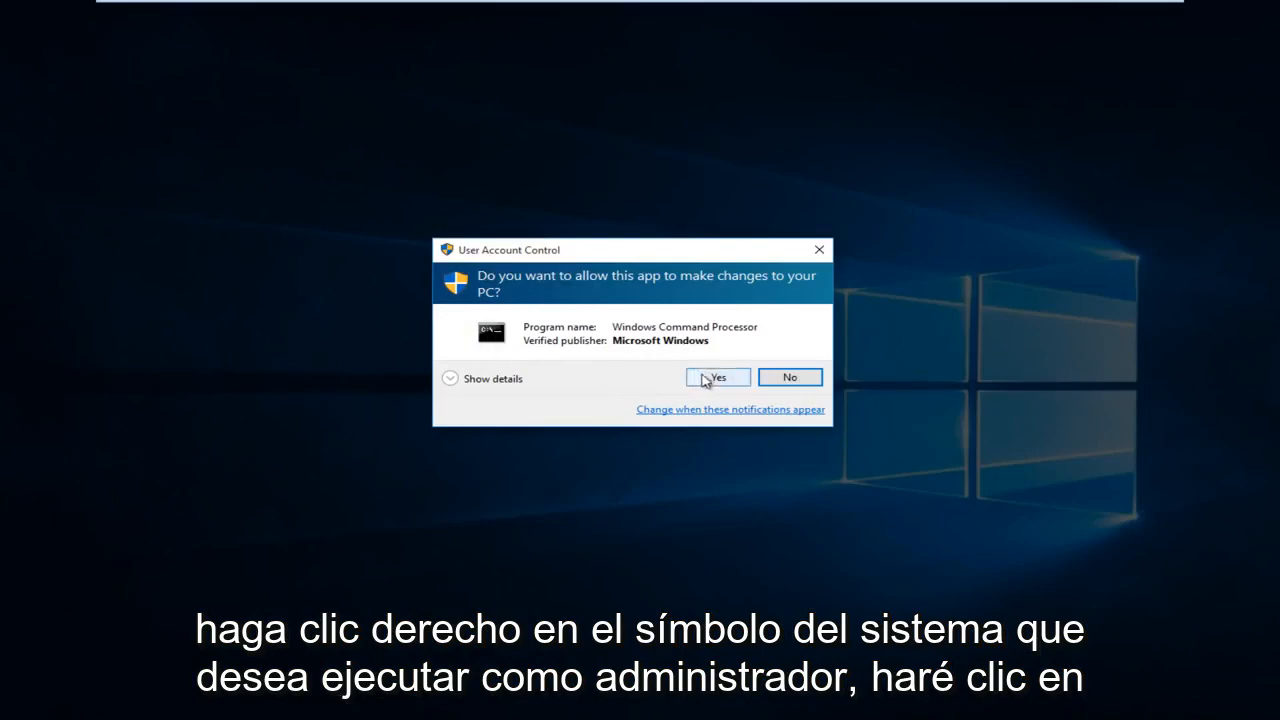
- Approve the UAC prompt and enter 'powercfg -h off' at the administrator prompt
left_click(718, 376)
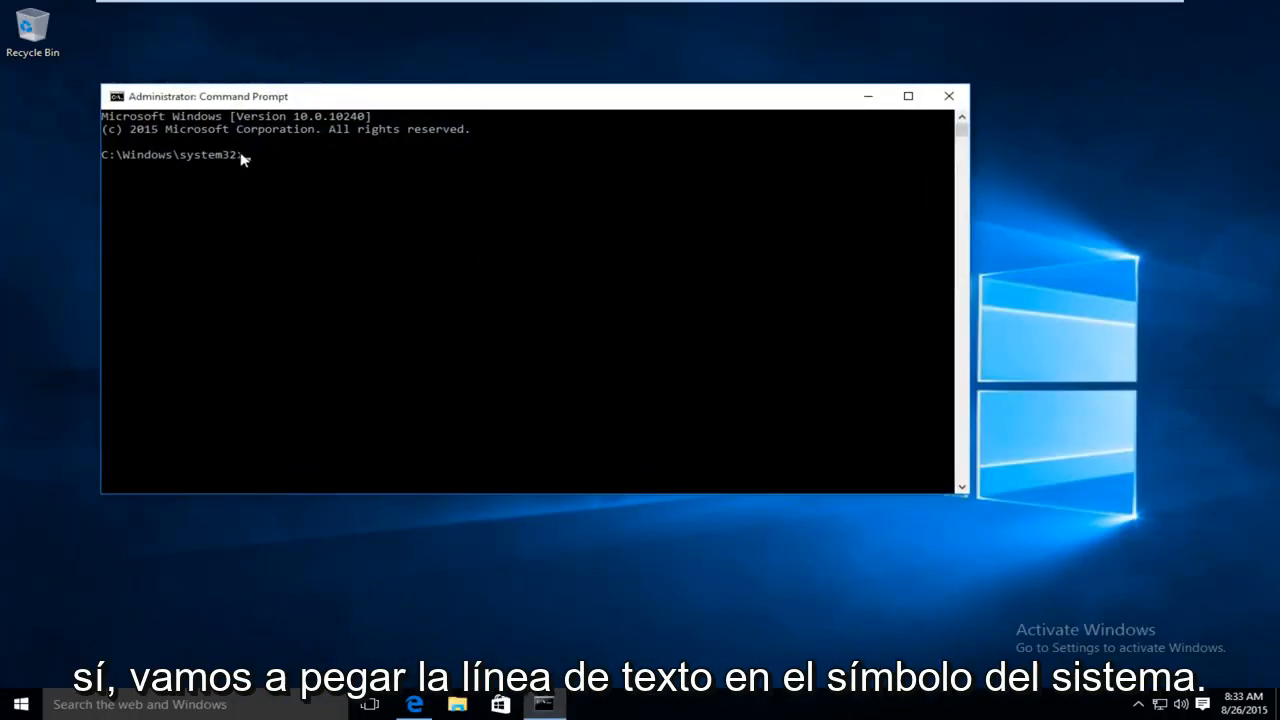
type("powercfg -h off")
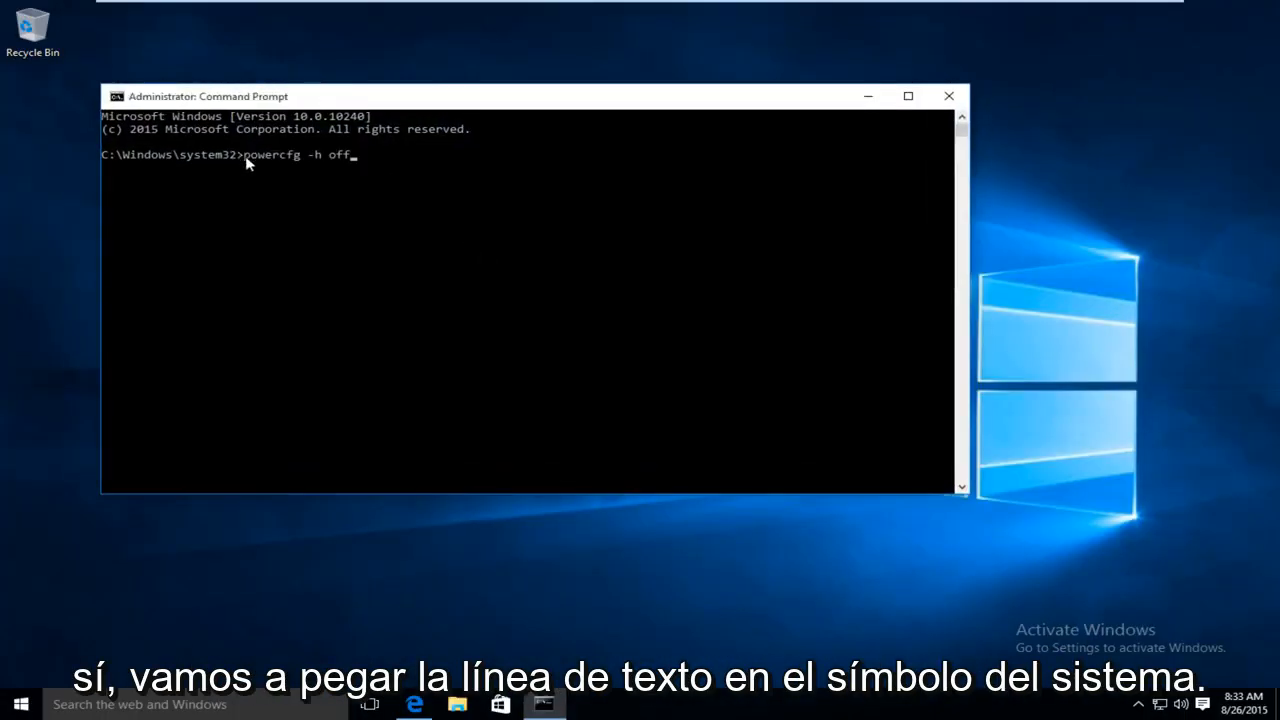
mouse_move(404, 244)
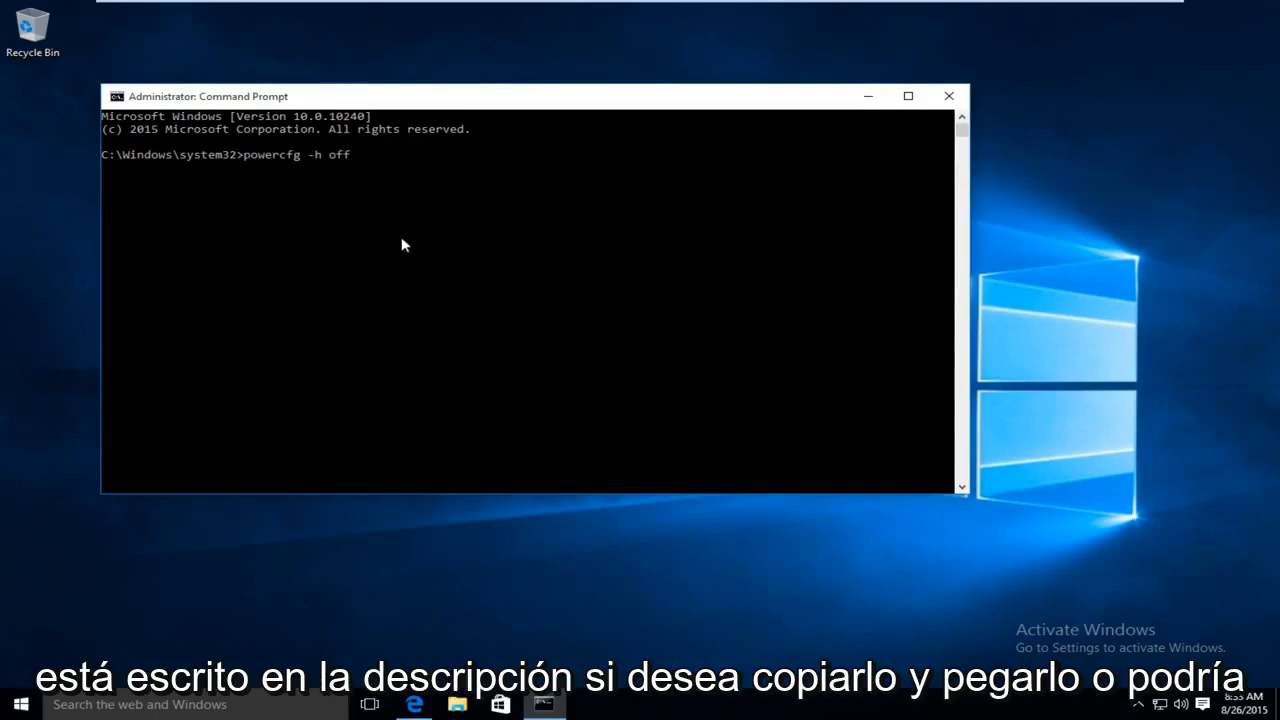
- Execute 'powercfg -h off' so hibernation and hybrid sleep are disabled
key("Enter")
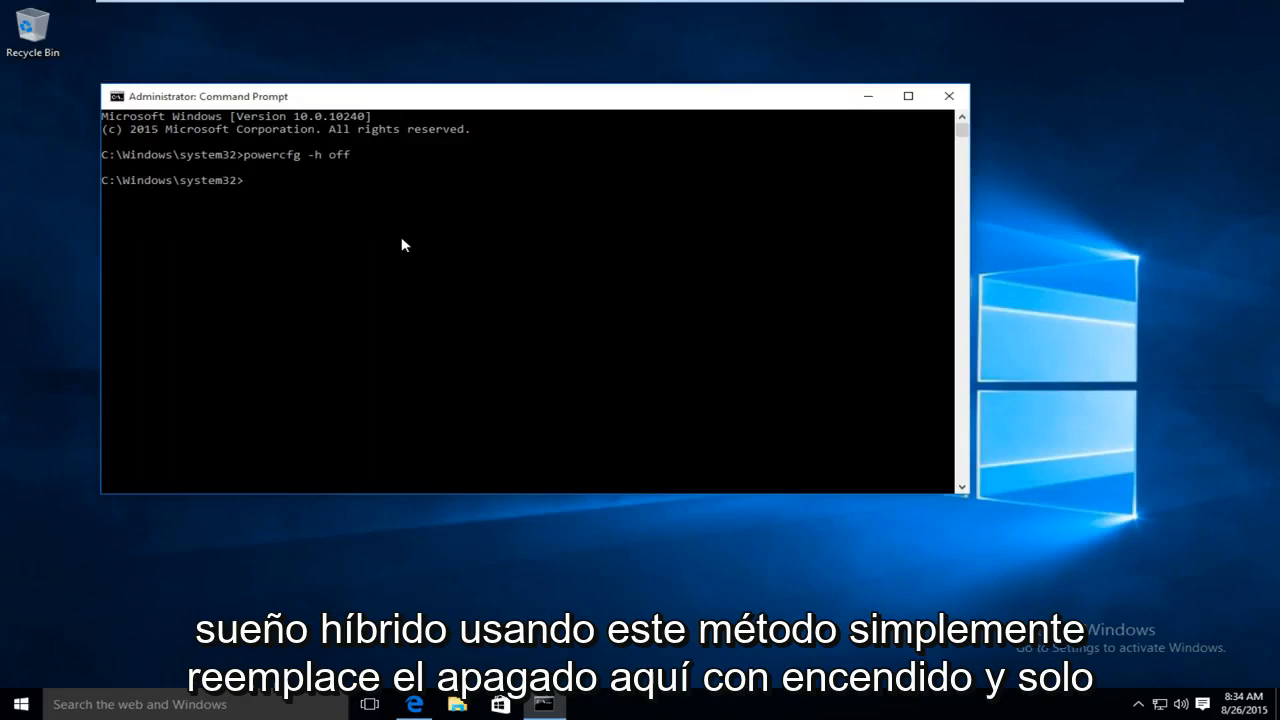
mouse_move(400, 240)
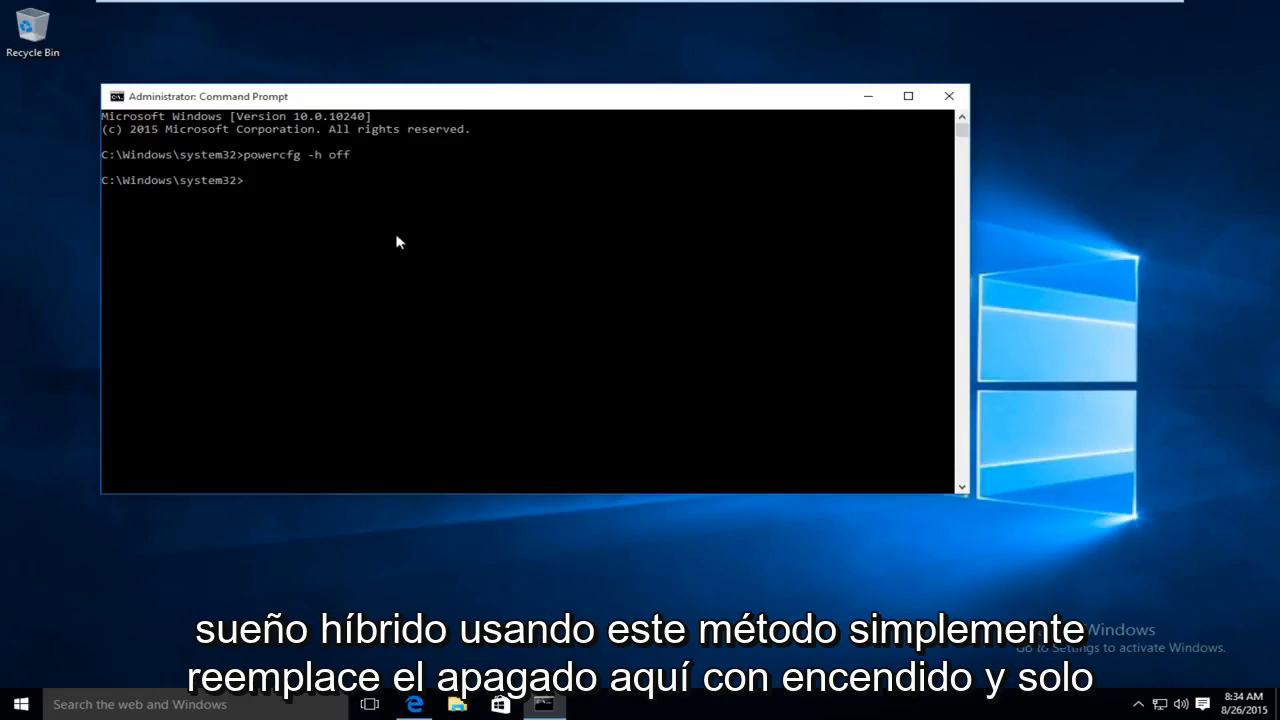
mouse_move(382, 148)
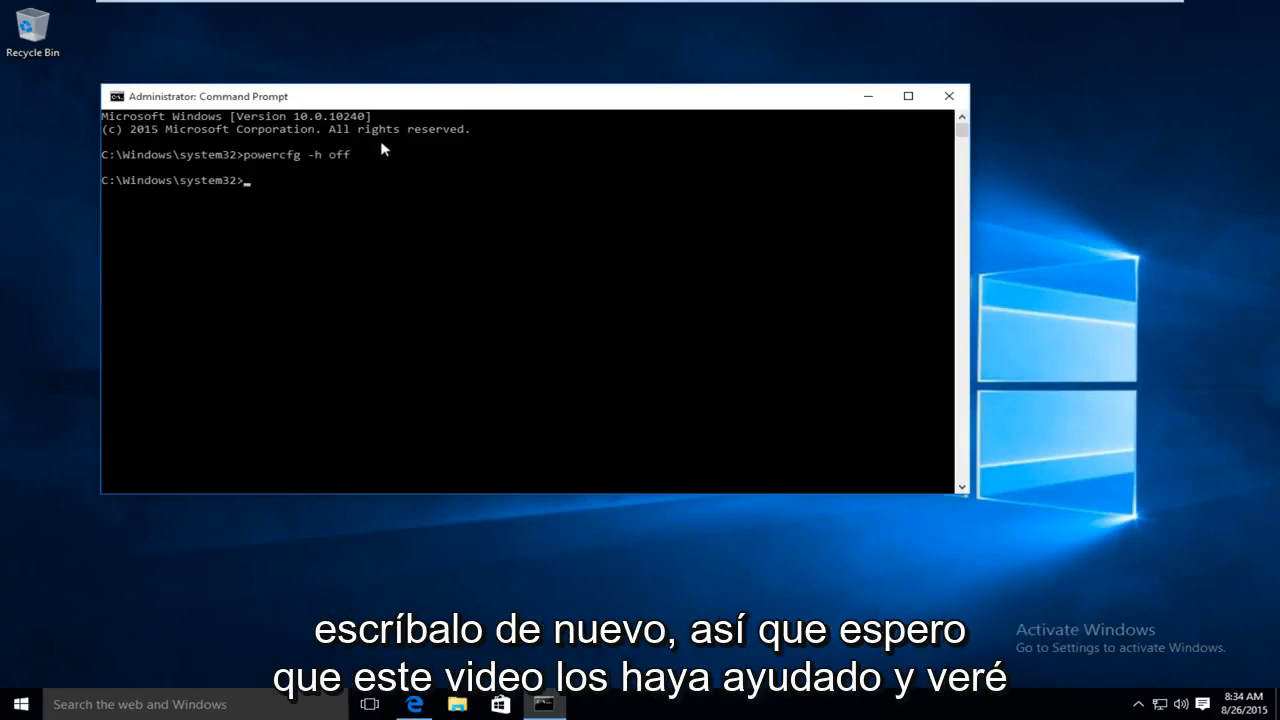
mouse_move(520, 232)
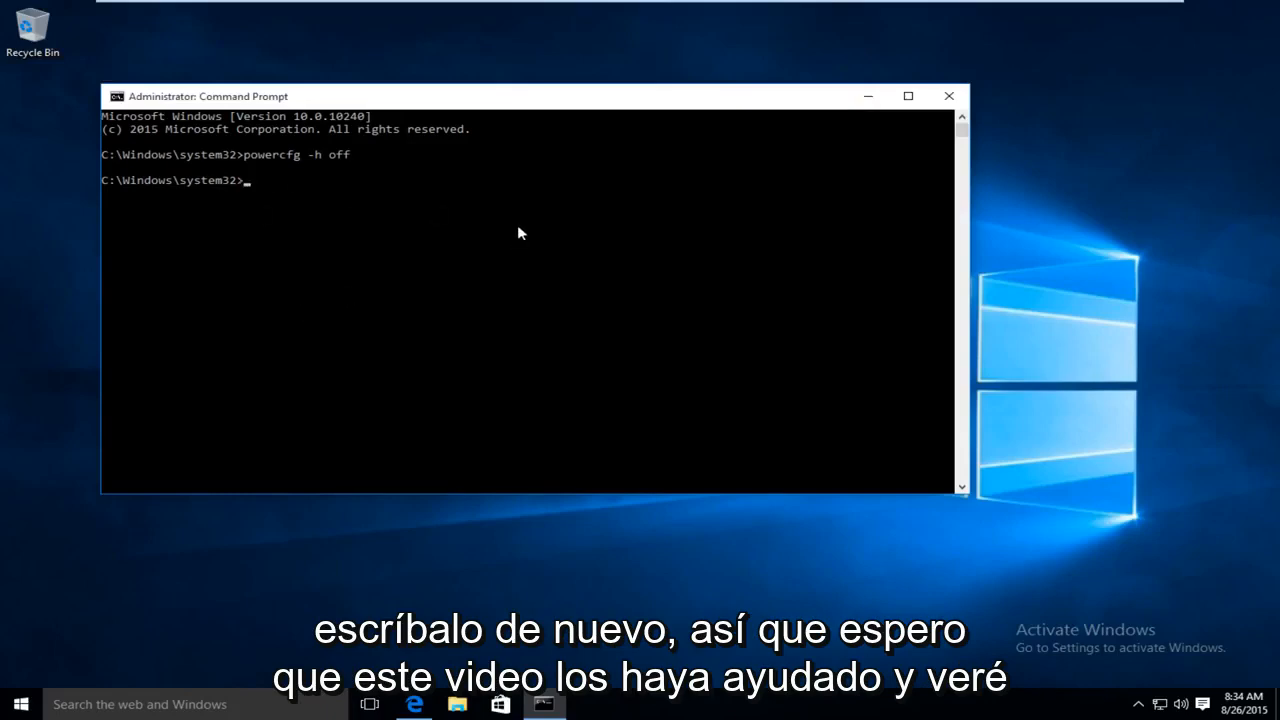